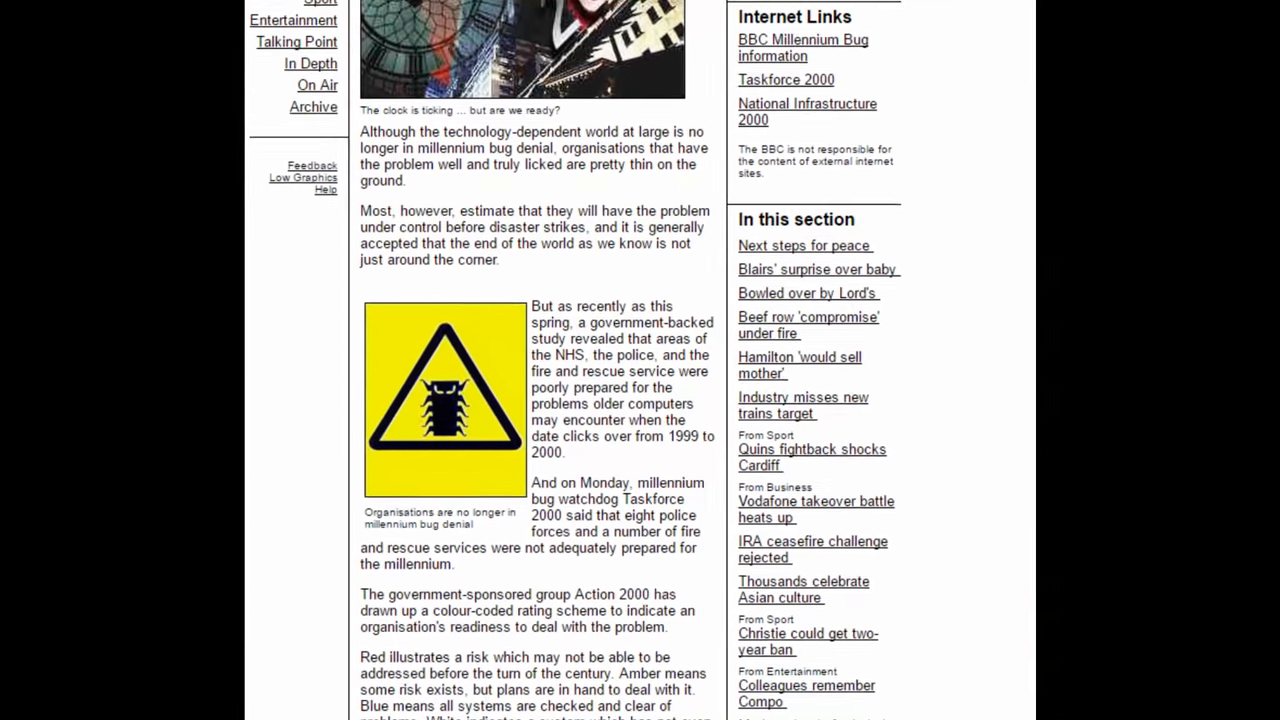
{"action": "scroll", "scroll_direction": "down", "scroll_amount": 3}
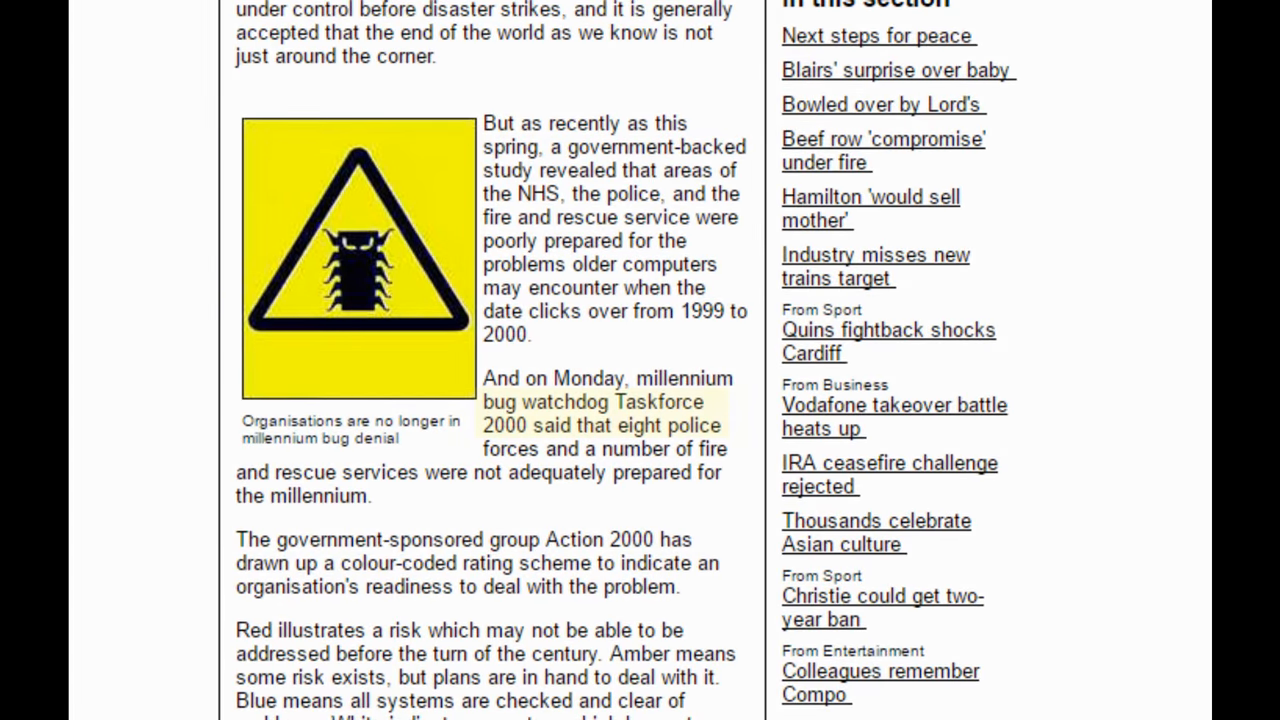